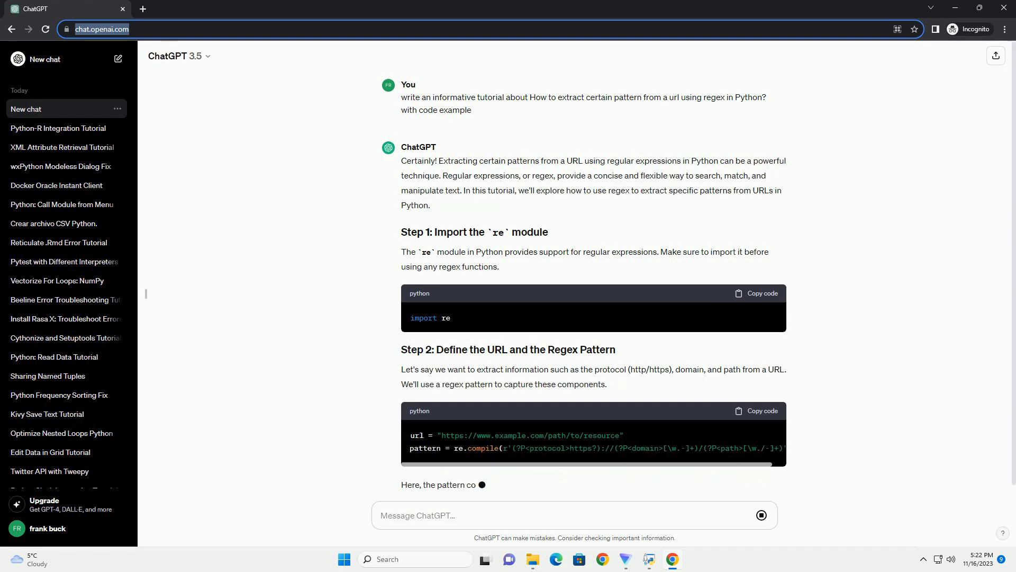
{"action": "scroll", "scroll_direction": "down", "scroll_amount": 3}
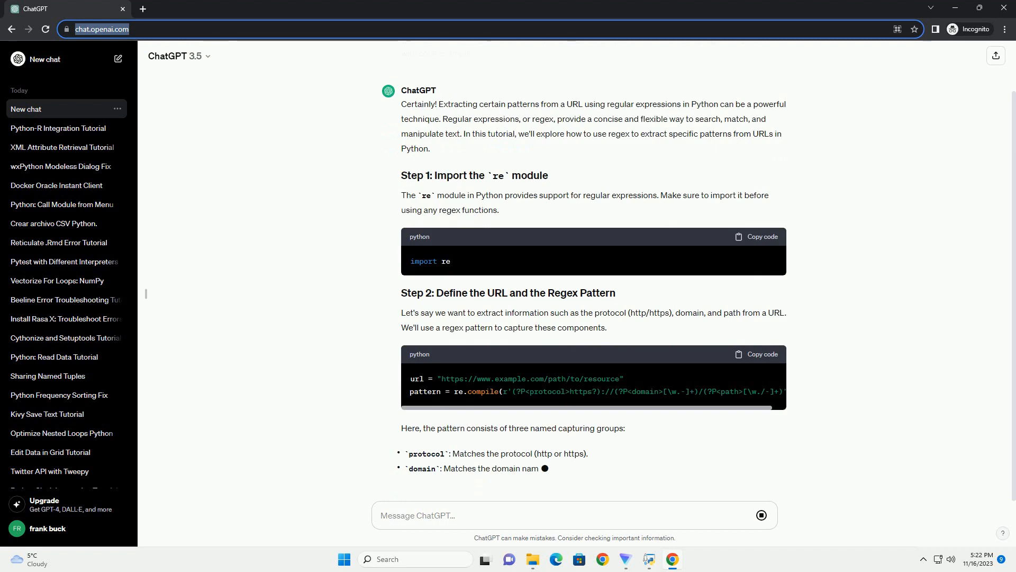
{"action": "scroll", "scroll_direction": "down", "scroll_amount": 3}
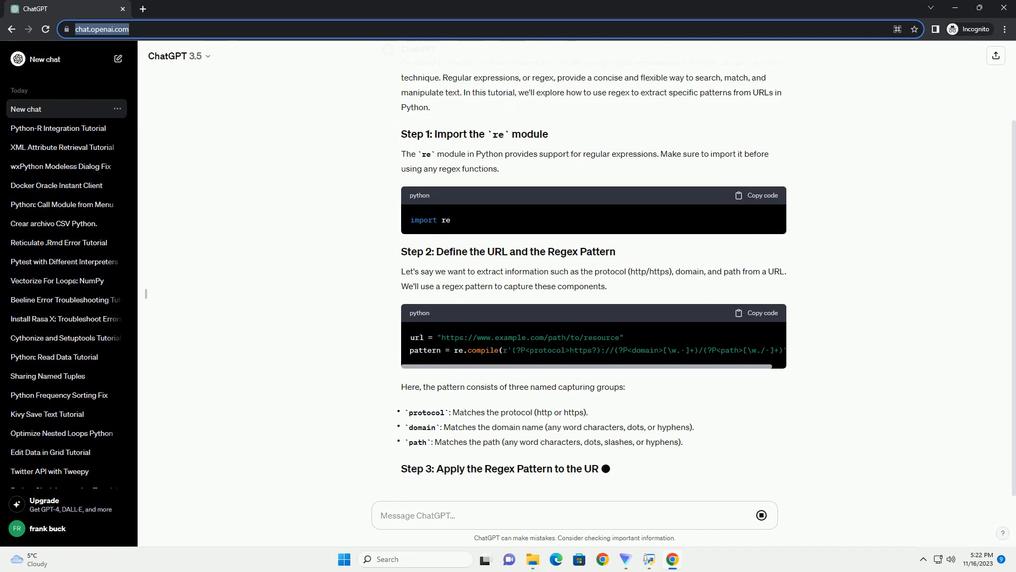
{"action": "scroll", "scroll_direction": "down", "scroll_amount": 3}
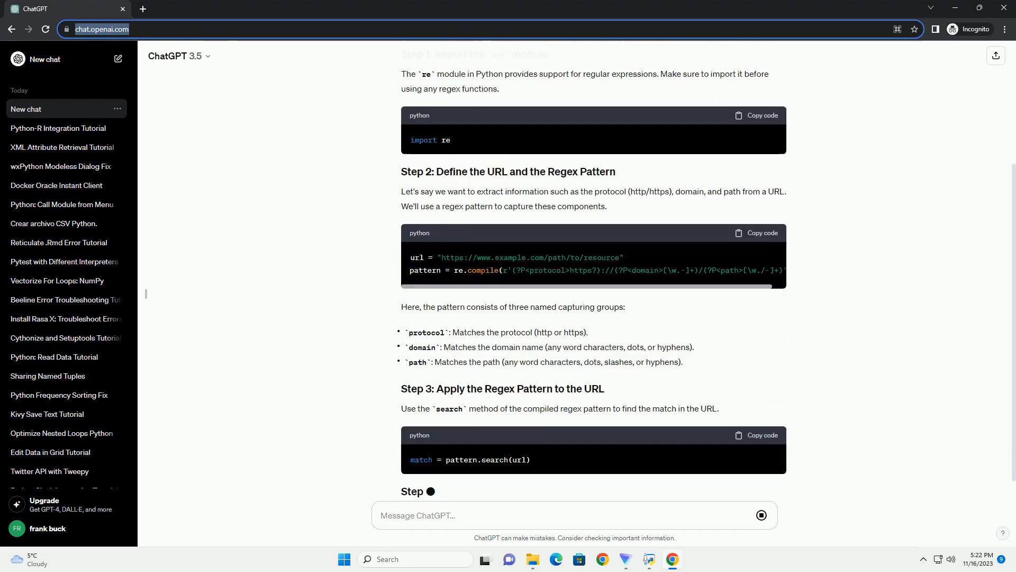
{"action": "scroll", "scroll_direction": "down", "scroll_amount": 3}
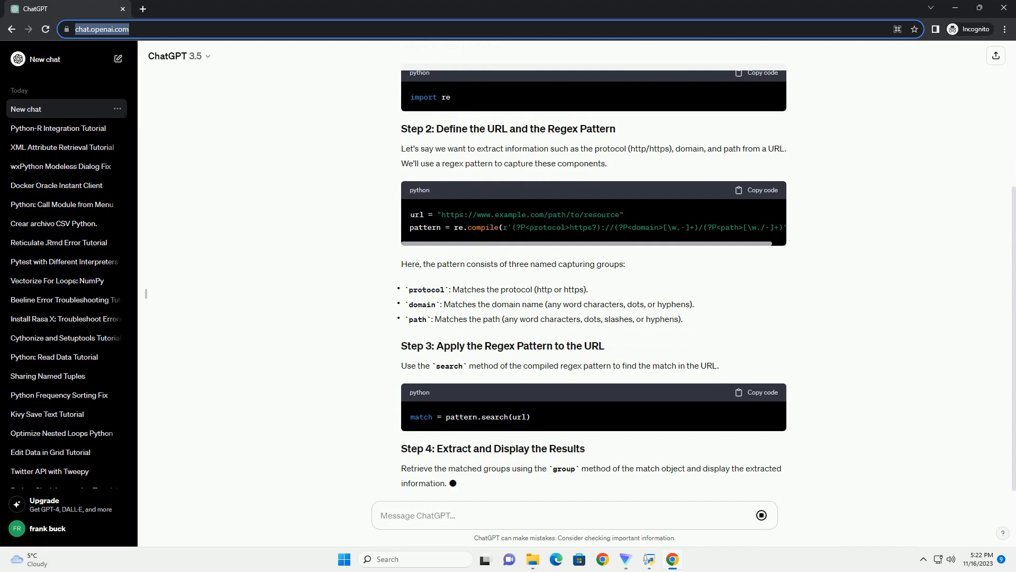
{"action": "scroll", "scroll_direction": "down", "scroll_amount": 3}
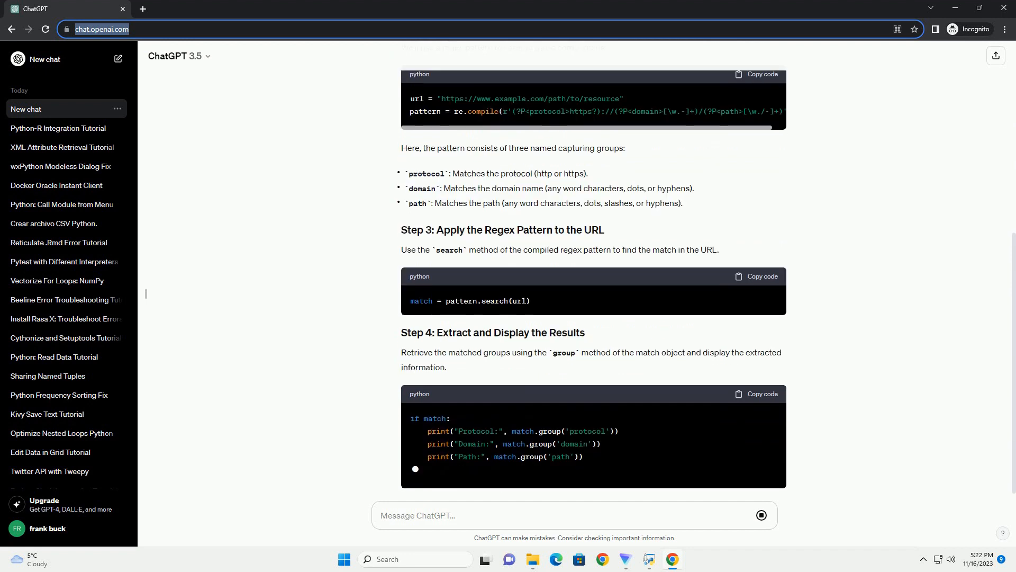
{"action": "scroll", "scroll_direction": "down", "scroll_amount": 3}
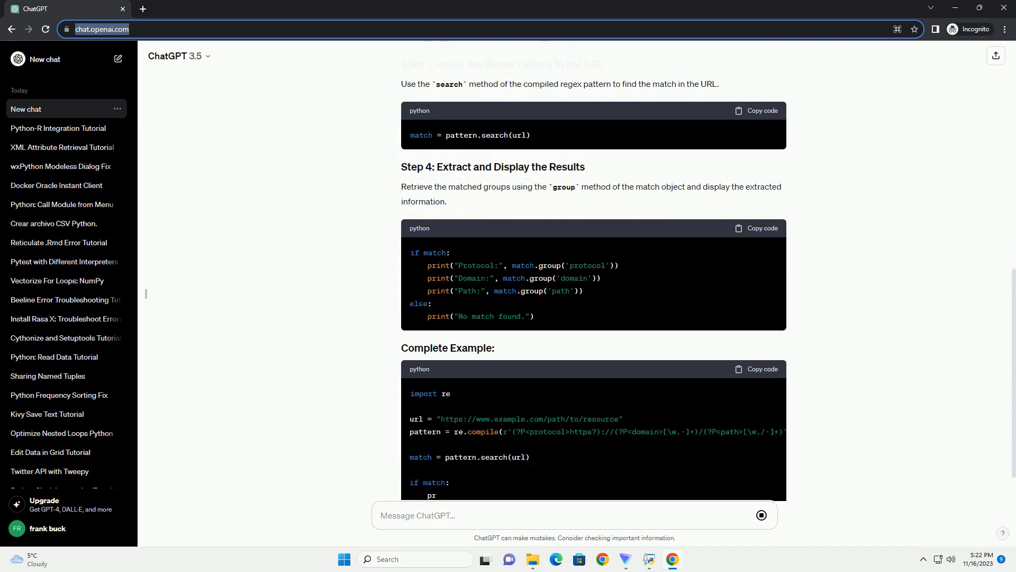
{"action": "scroll", "scroll_direction": "down", "scroll_amount": 3}
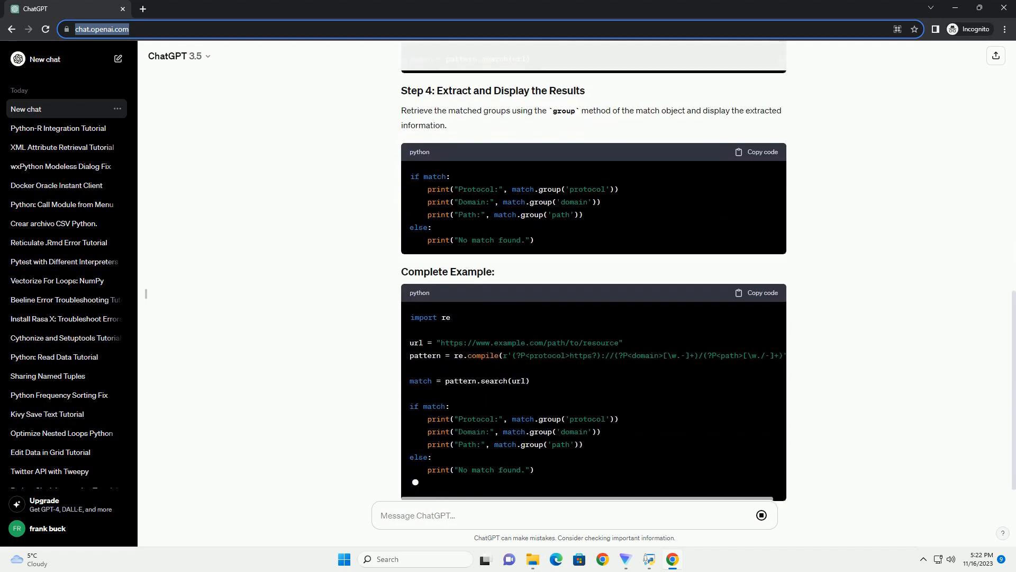
{"action": "scroll", "scroll_direction": "down", "scroll_amount": 3}
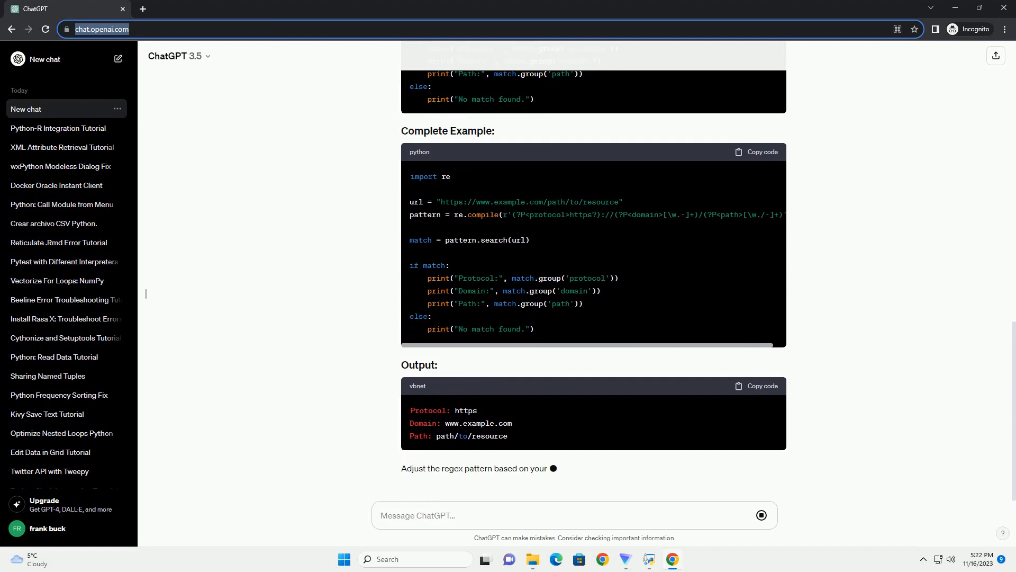